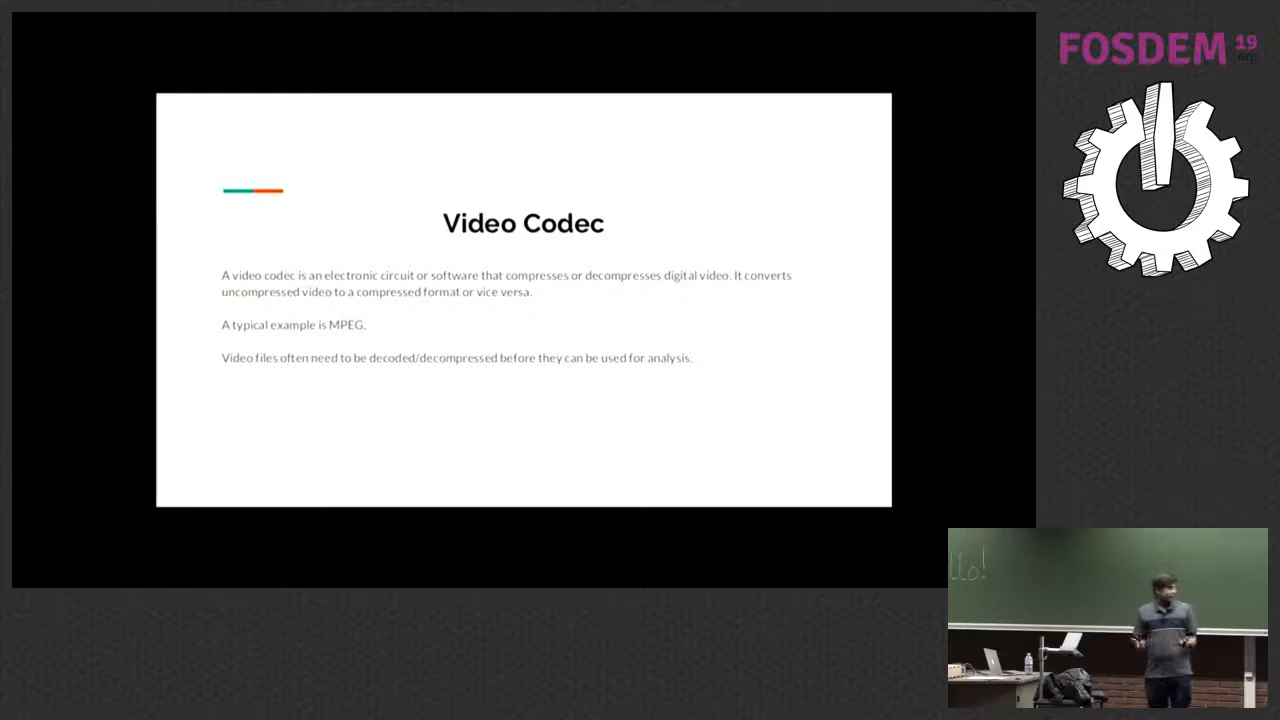
key("Right")
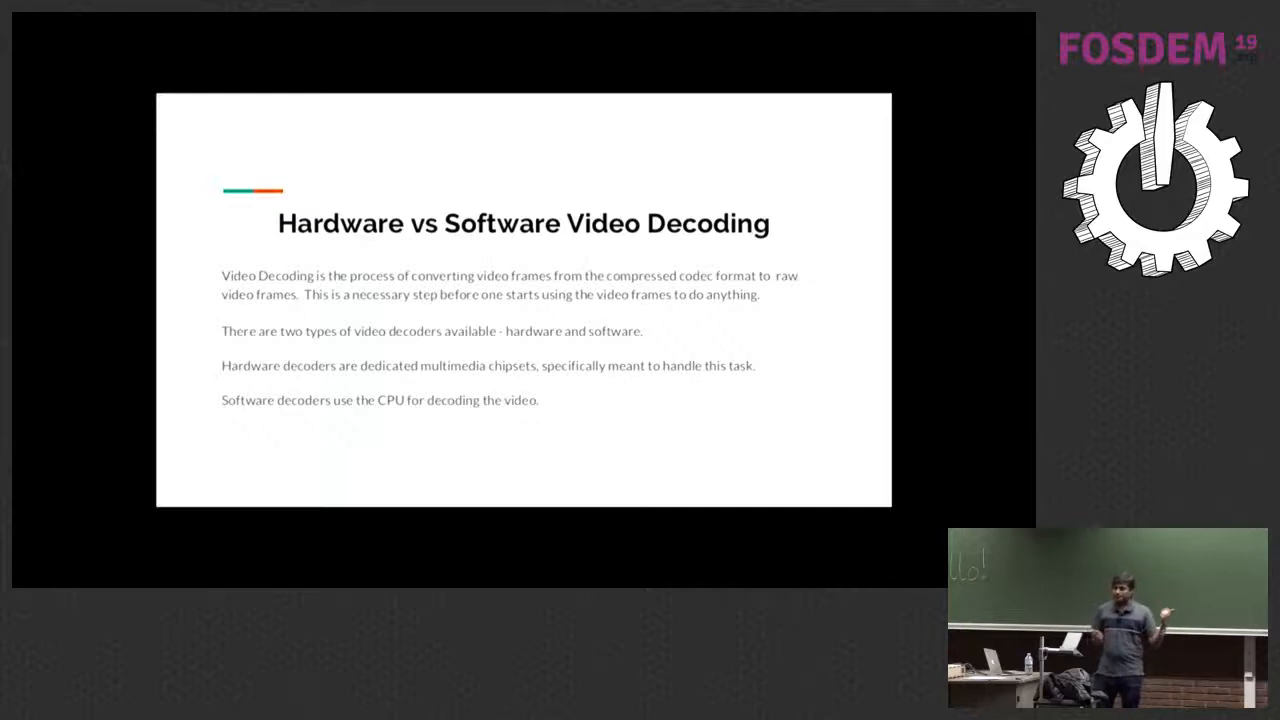
key("Right")
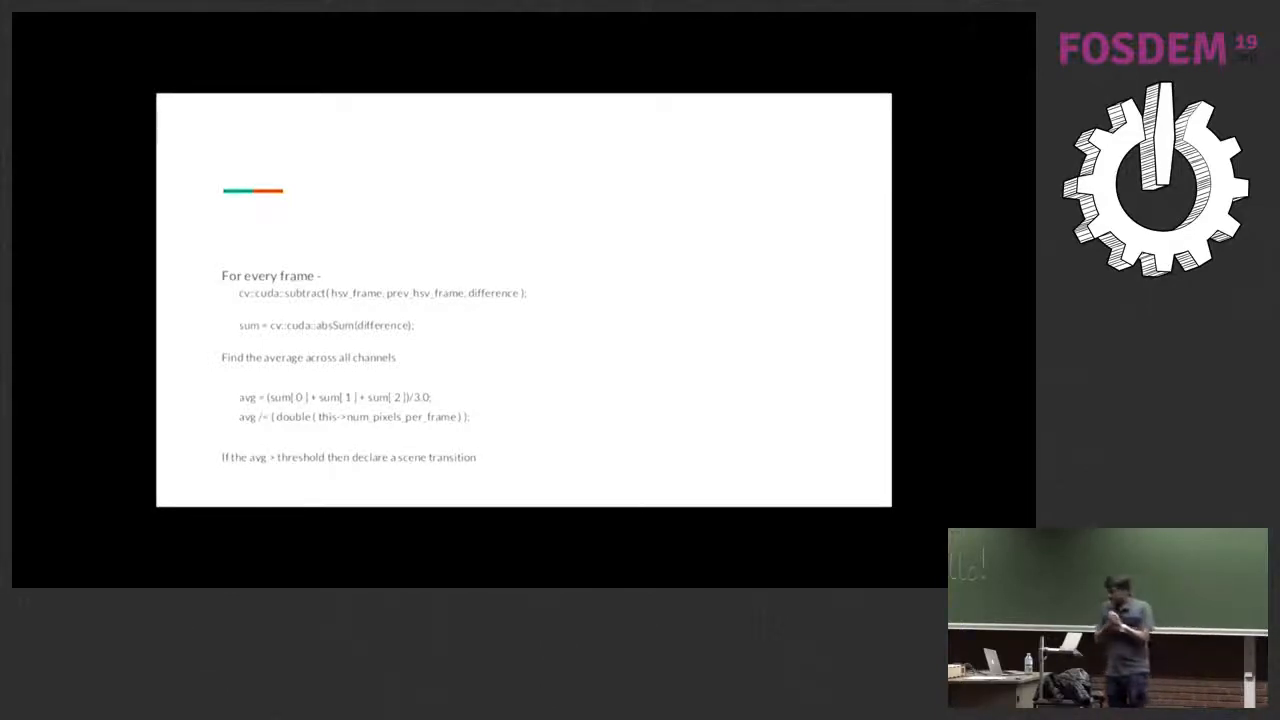
key("Right")
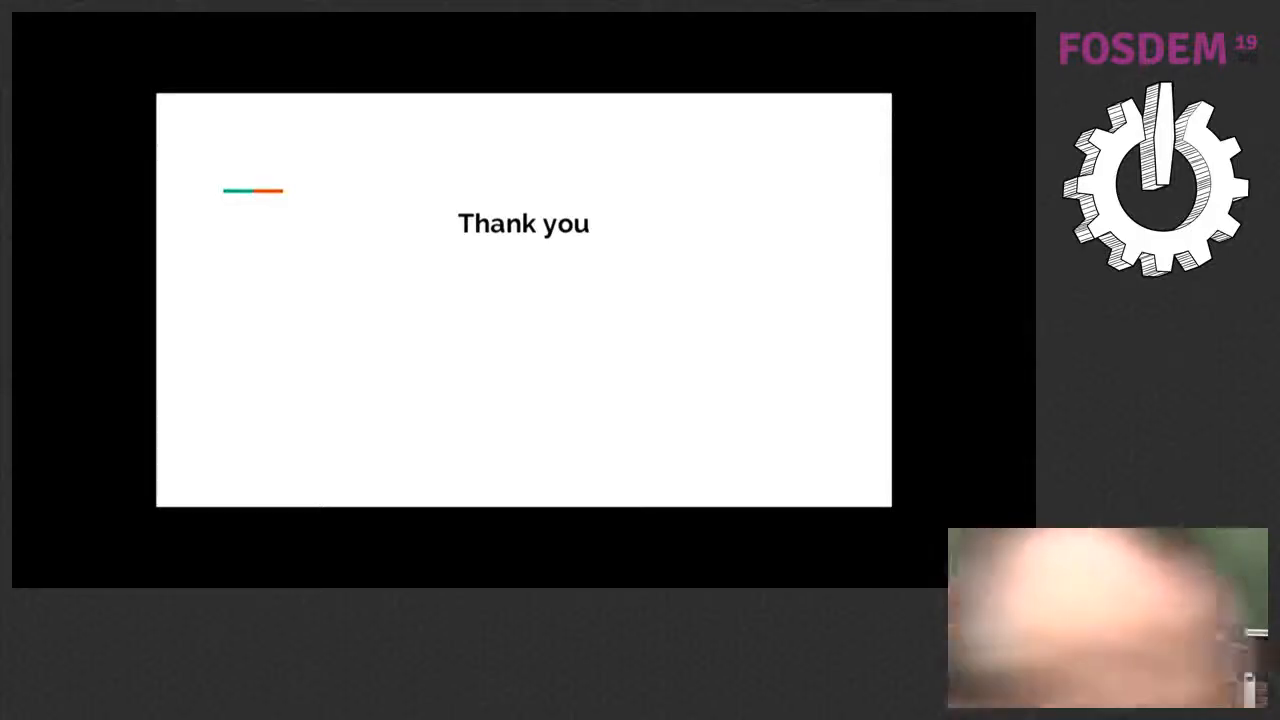